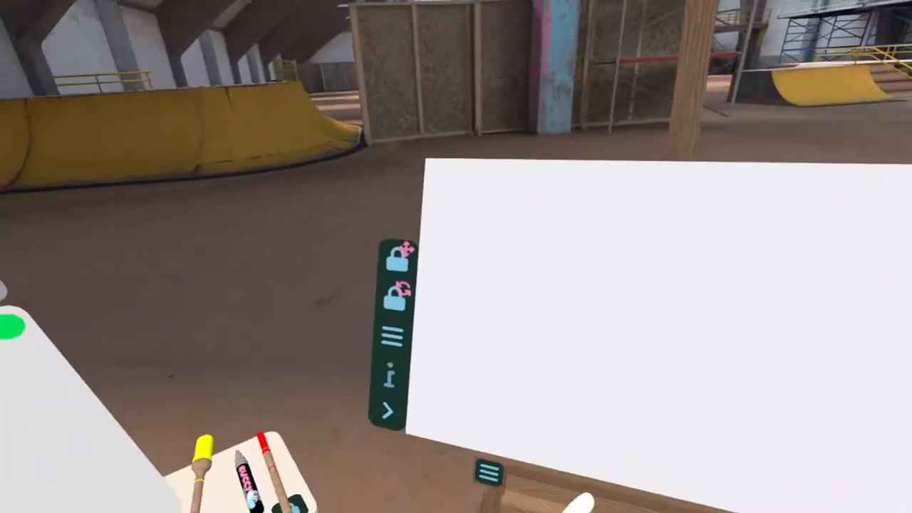
pyautogui.moveTo(456, 256)
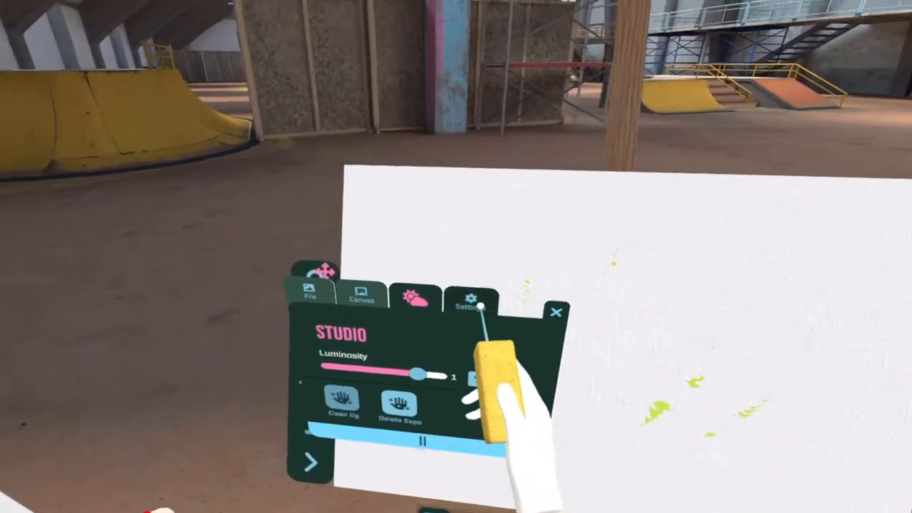
# - Switch the wrist menu from the Studio tab to the Canvas size and placement settings
pyautogui.click(362, 292)
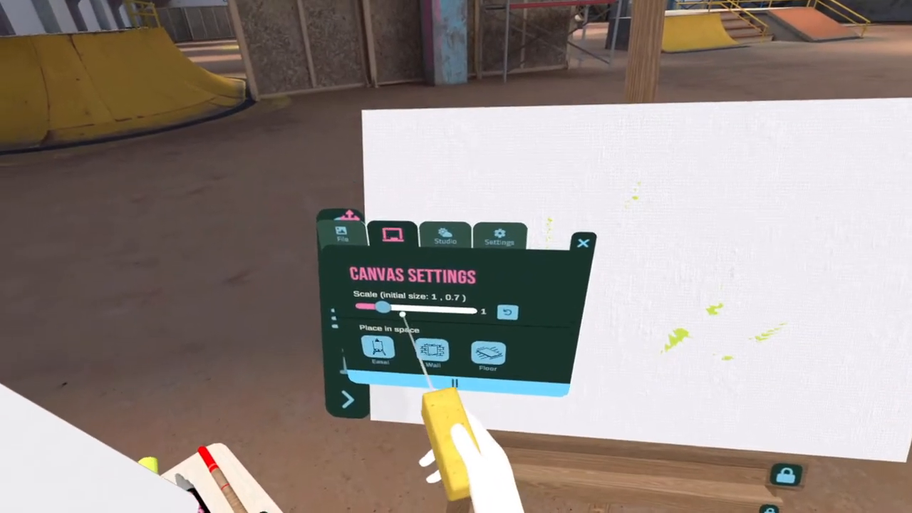
pyautogui.click(342, 234)
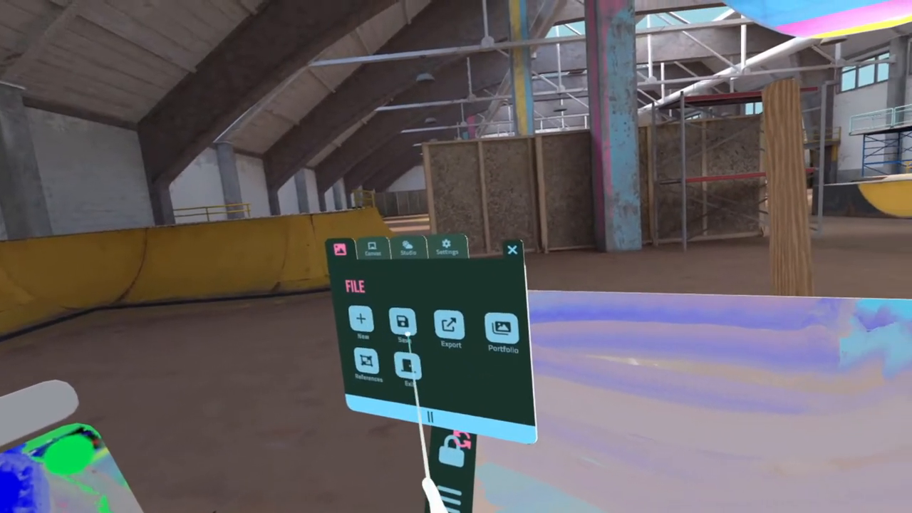
pyautogui.click(370, 251)
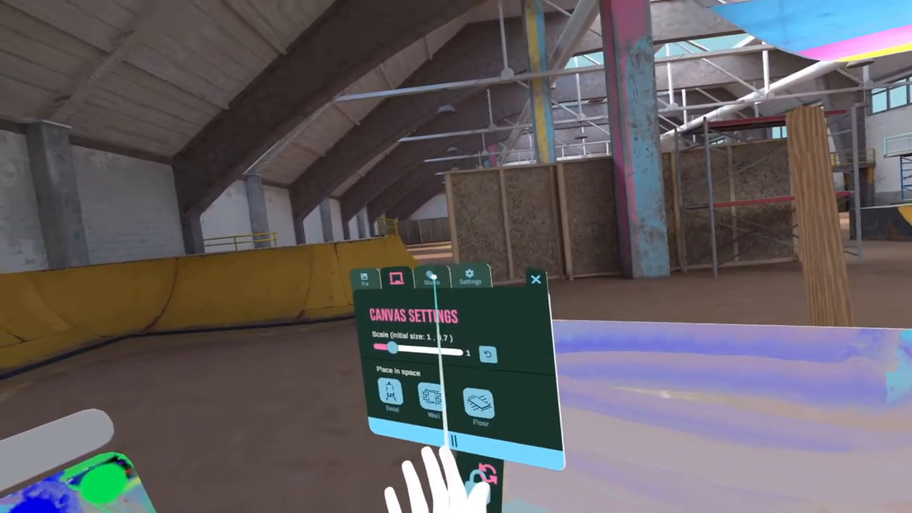
pyautogui.click(431, 277)
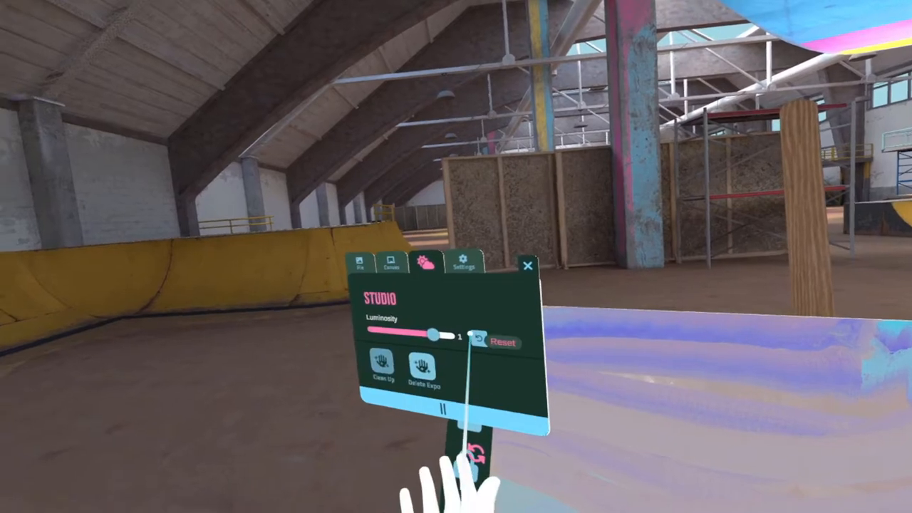
pyautogui.click(462, 264)
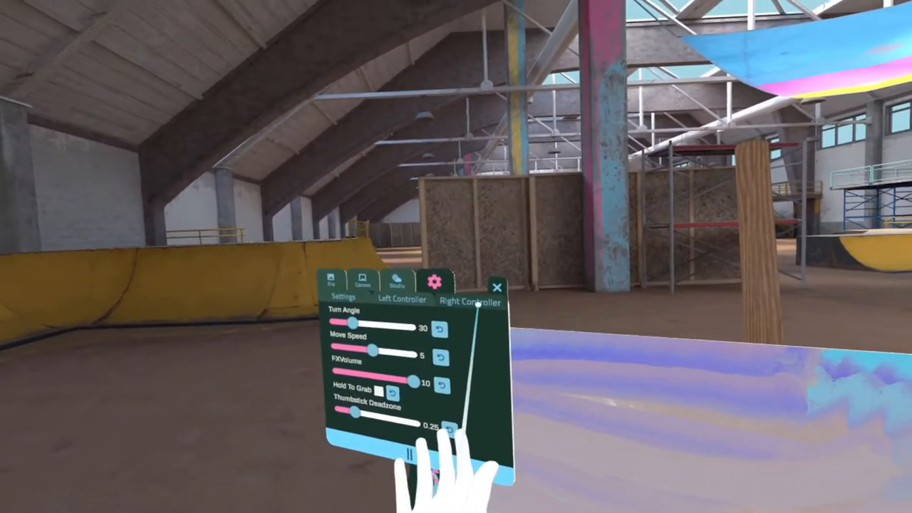
pyautogui.click(331, 282)
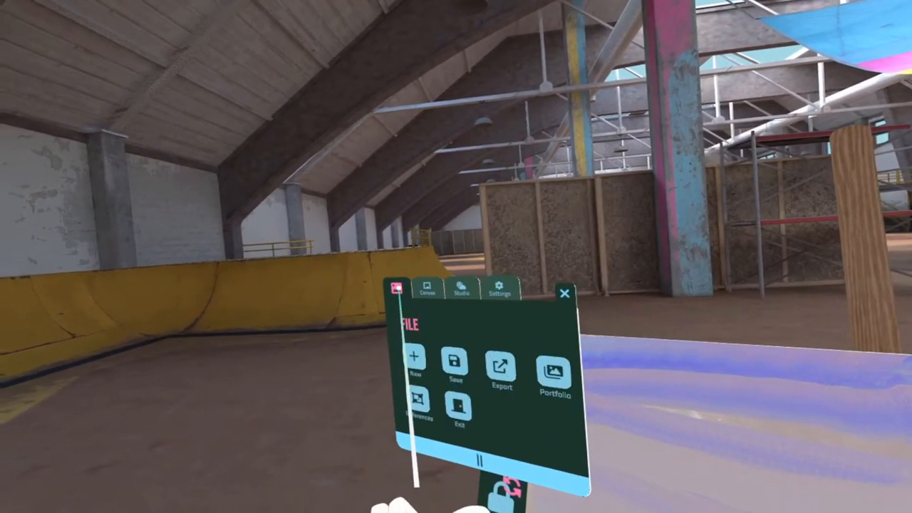
pyautogui.click(419, 359)
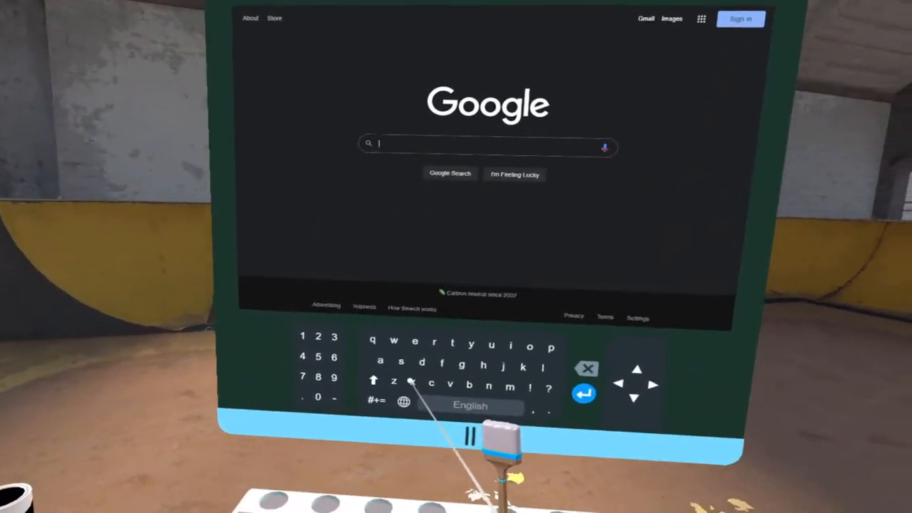
# - Enter the search letters 'son' into the Google search box on the tablet browser
pyautogui.write('s')
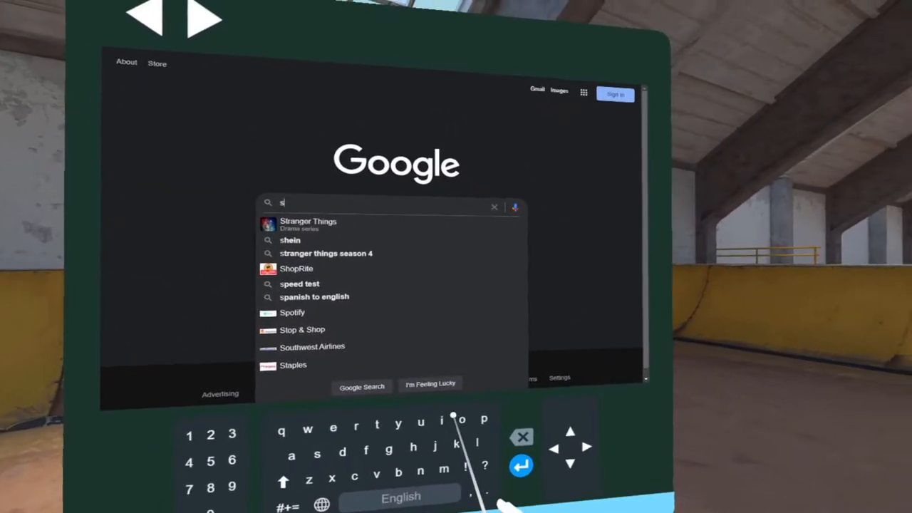
pyautogui.write('on')
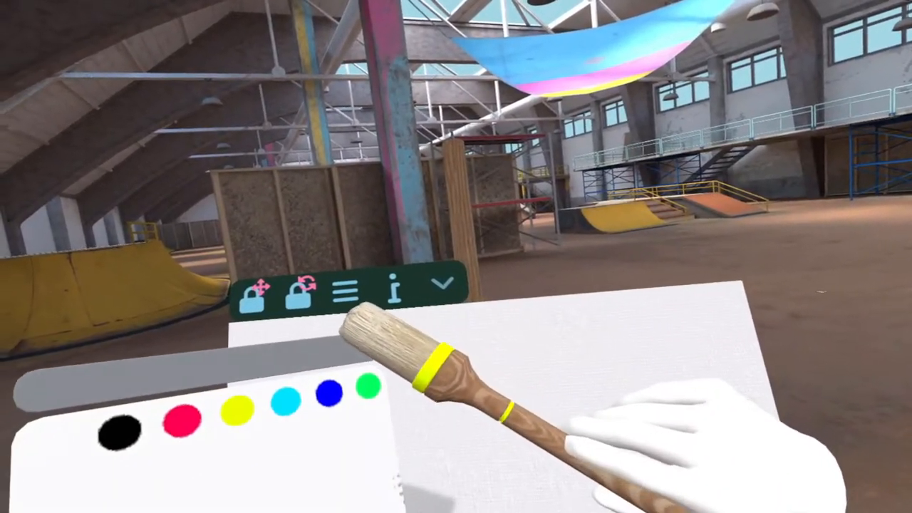
pyautogui.moveTo(456, 256)
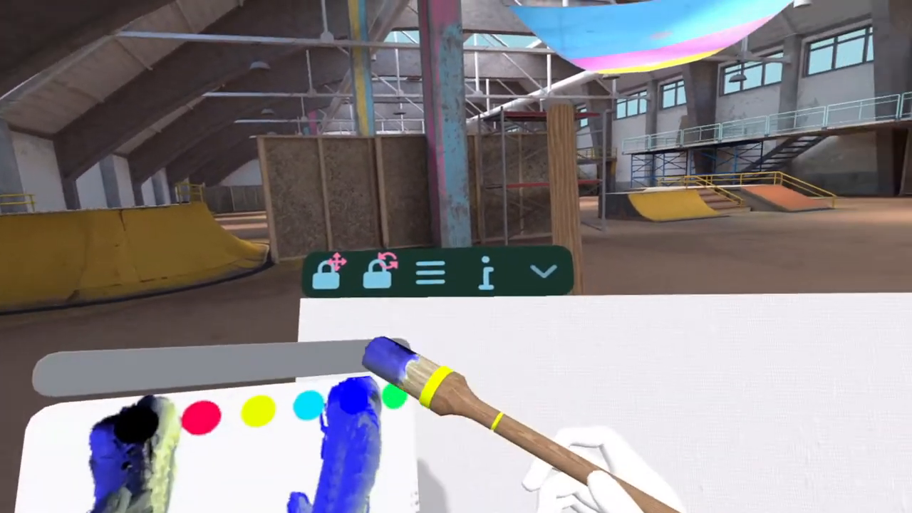
pyautogui.moveTo(456, 257)
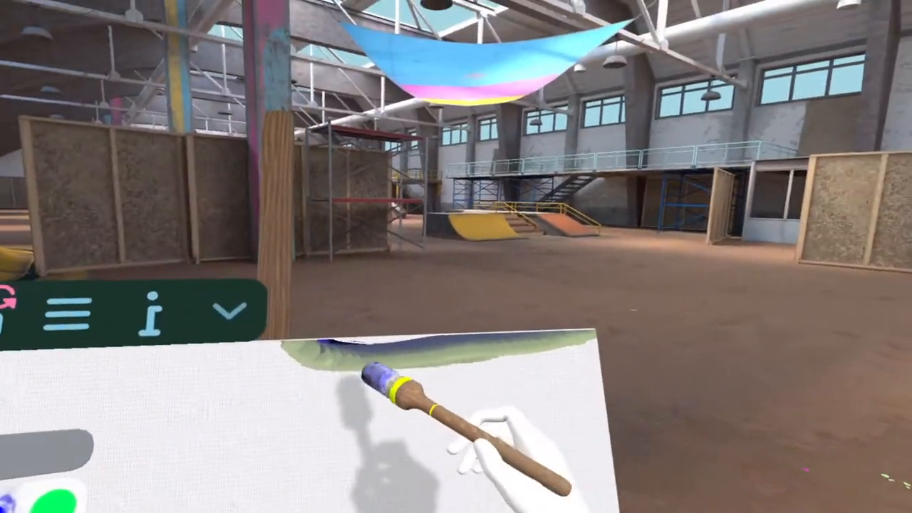
pyautogui.moveTo(456, 256)
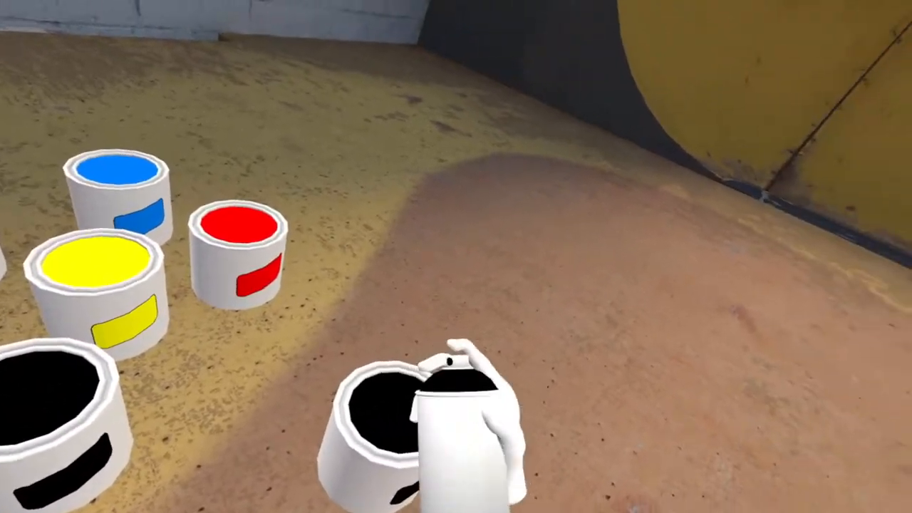
pyautogui.moveTo(456, 256)
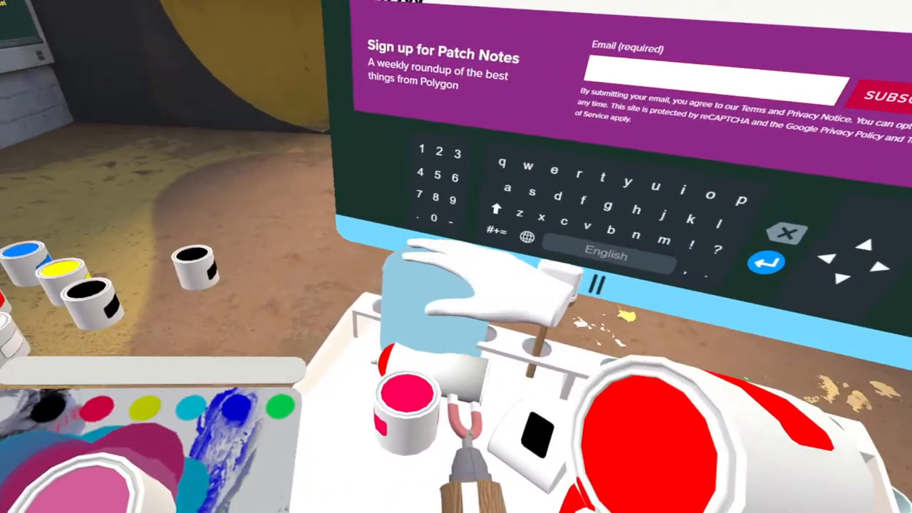
pyautogui.moveTo(456, 256)
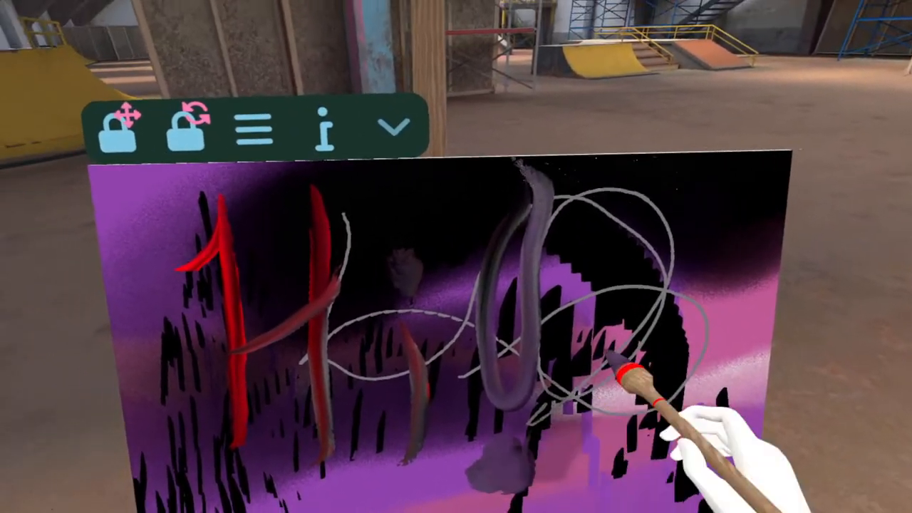
pyautogui.moveTo(456, 256)
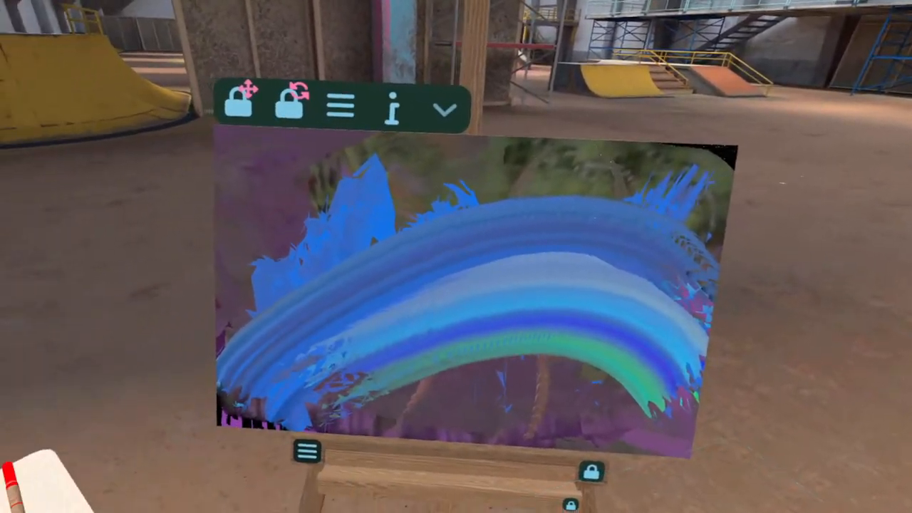
pyautogui.moveTo(456, 257)
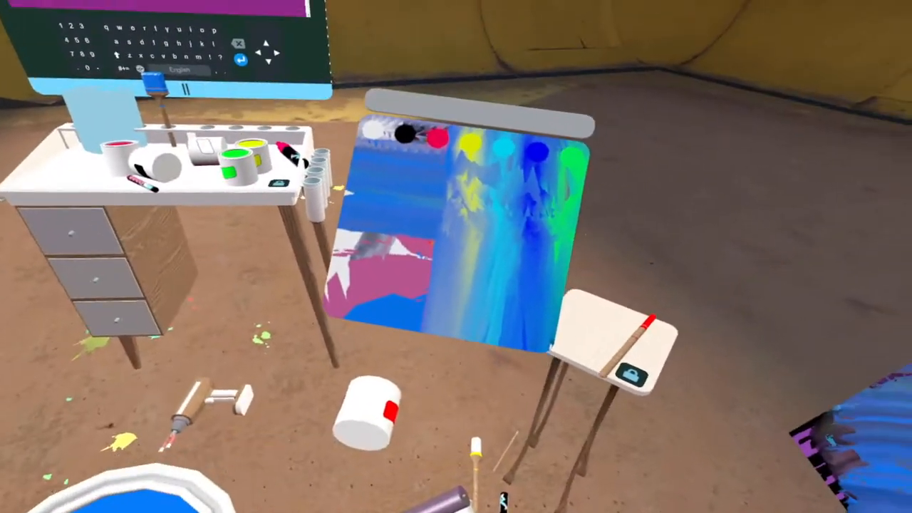
pyautogui.moveTo(456, 256)
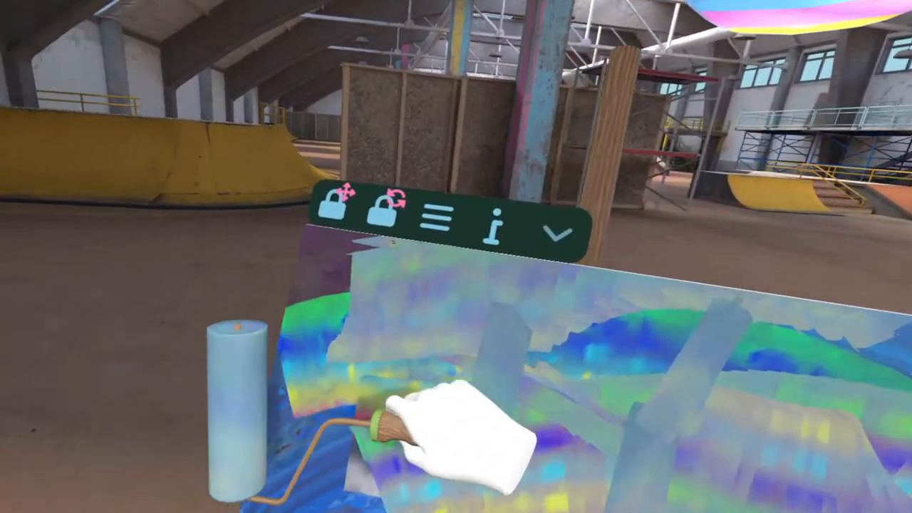
pyautogui.moveTo(456, 256)
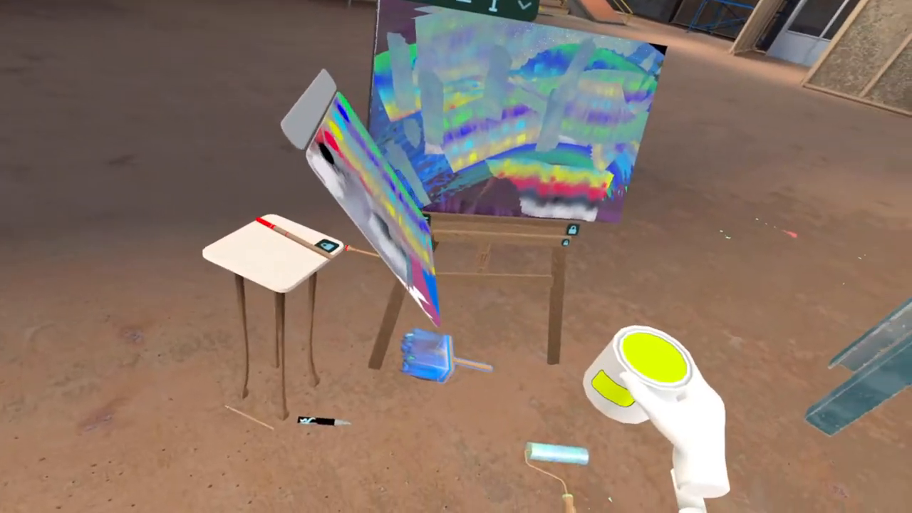
pyautogui.moveTo(456, 256)
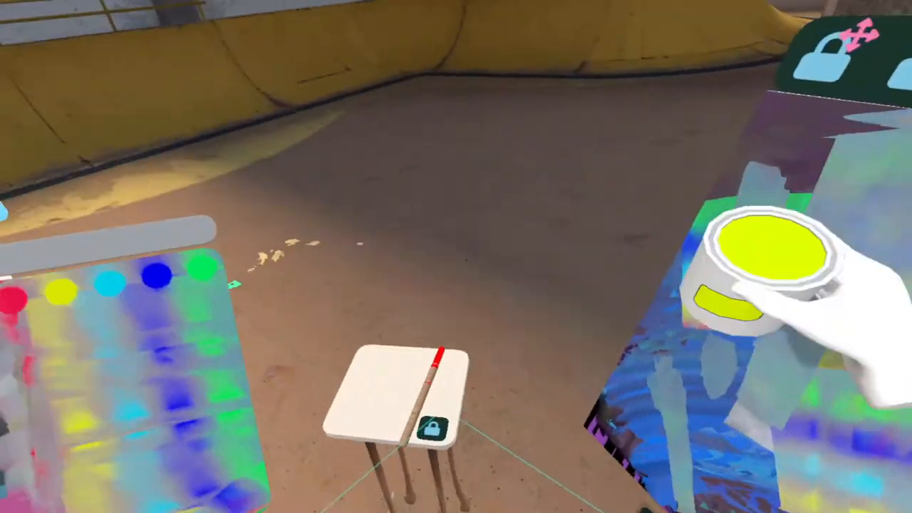
pyautogui.moveTo(456, 256)
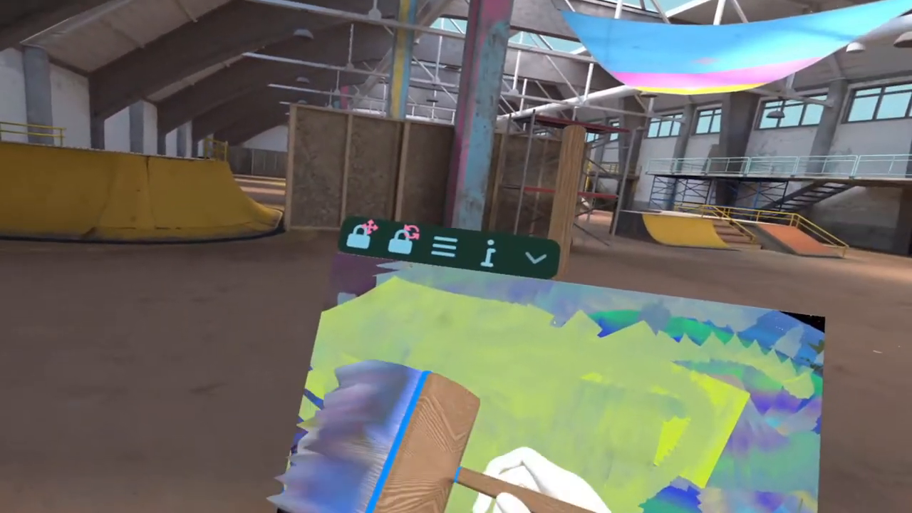
pyautogui.moveTo(456, 257)
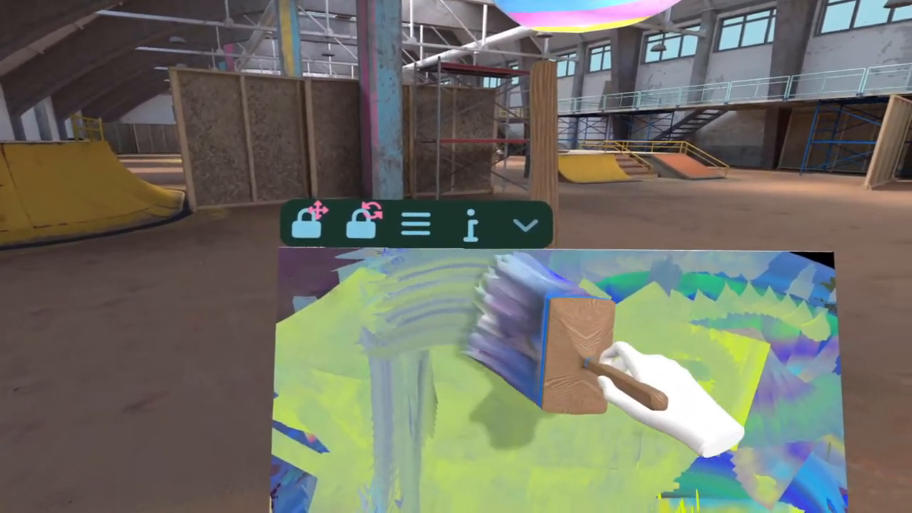